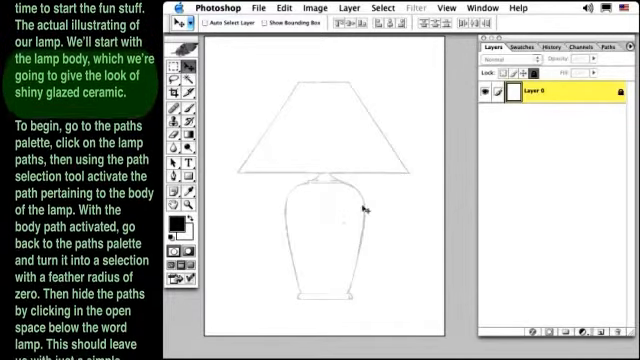
Show the saved lamp paths and activate the lamp body path
left_click(602, 44)
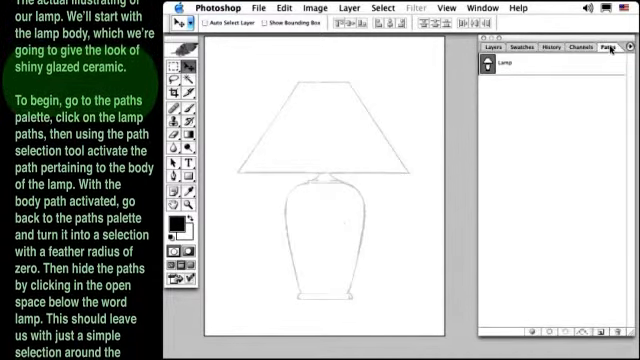
left_click(520, 68)
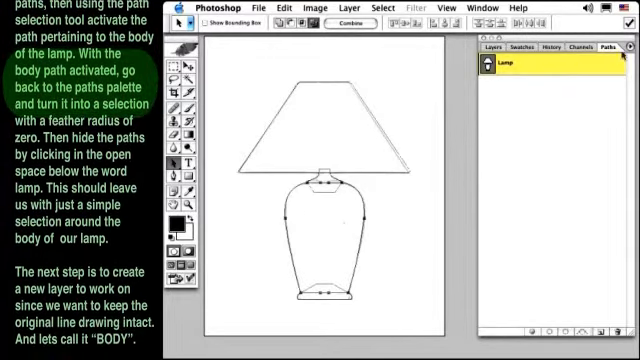
Convert the lamp body path into a selection with feather 0, hiding the path outlines
left_click(628, 44)
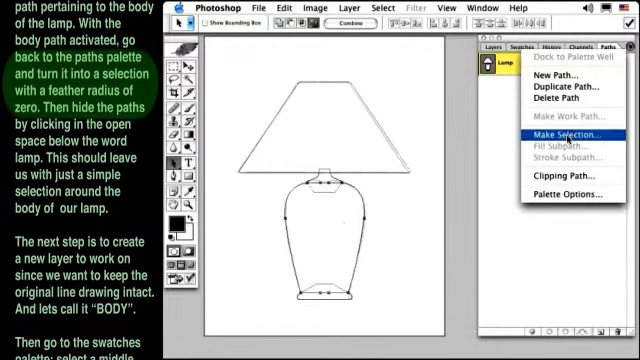
left_click(556, 132)
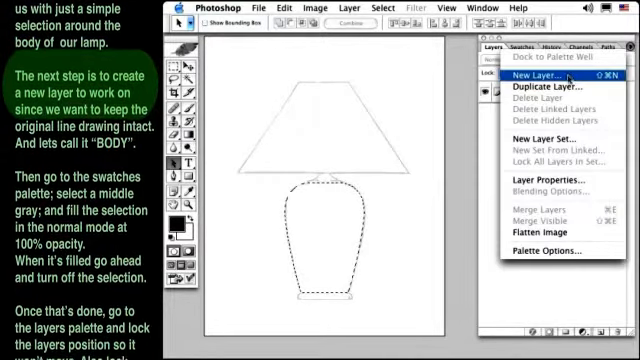
Create a new layer named Body above the line drawing and show the colour swatches
left_click(526, 76)
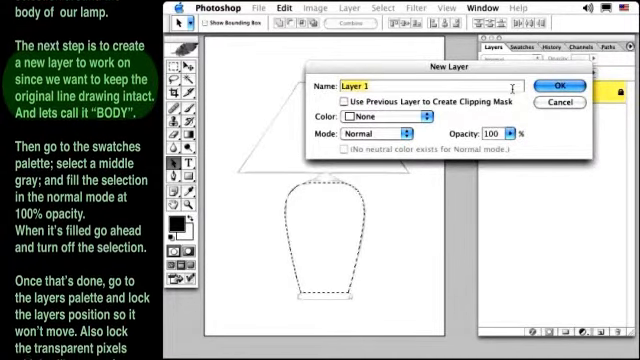
type("Body")
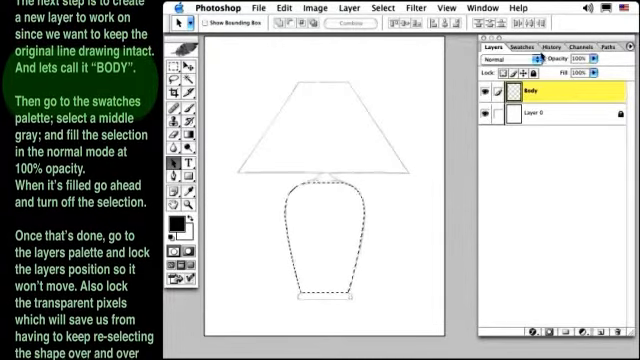
left_click(536, 56)
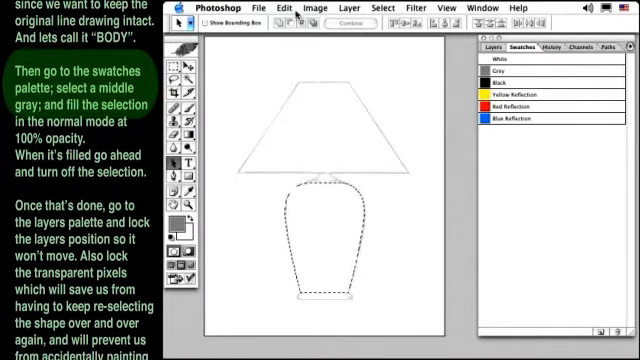
Fill the lamp body selection with mid-gray foreground colour, Normal mode, 100% opacity
left_click(260, 8)
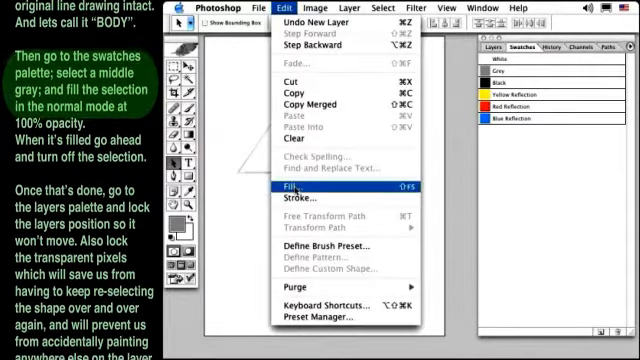
left_click(290, 188)
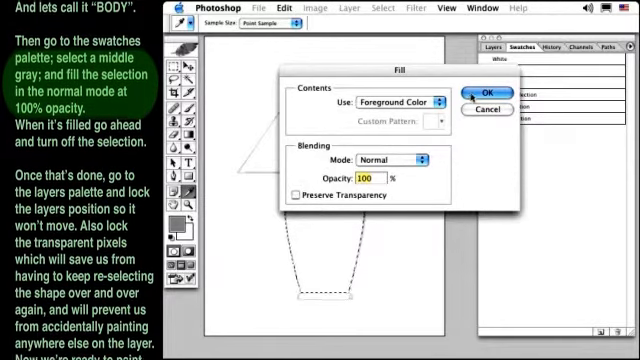
left_click(492, 88)
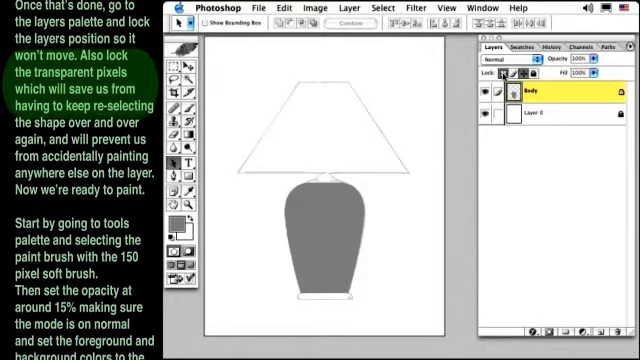
Deselect and lock the Body layer's position and transparent pixels
scroll("down", 3)
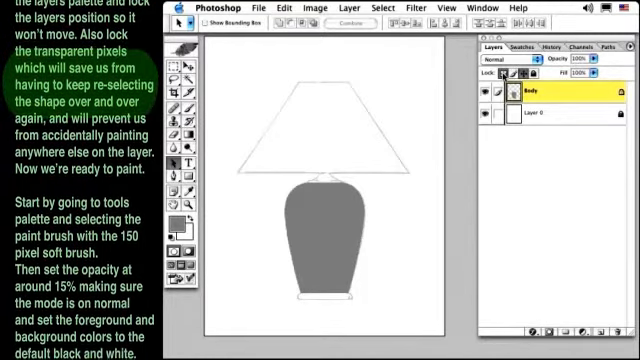